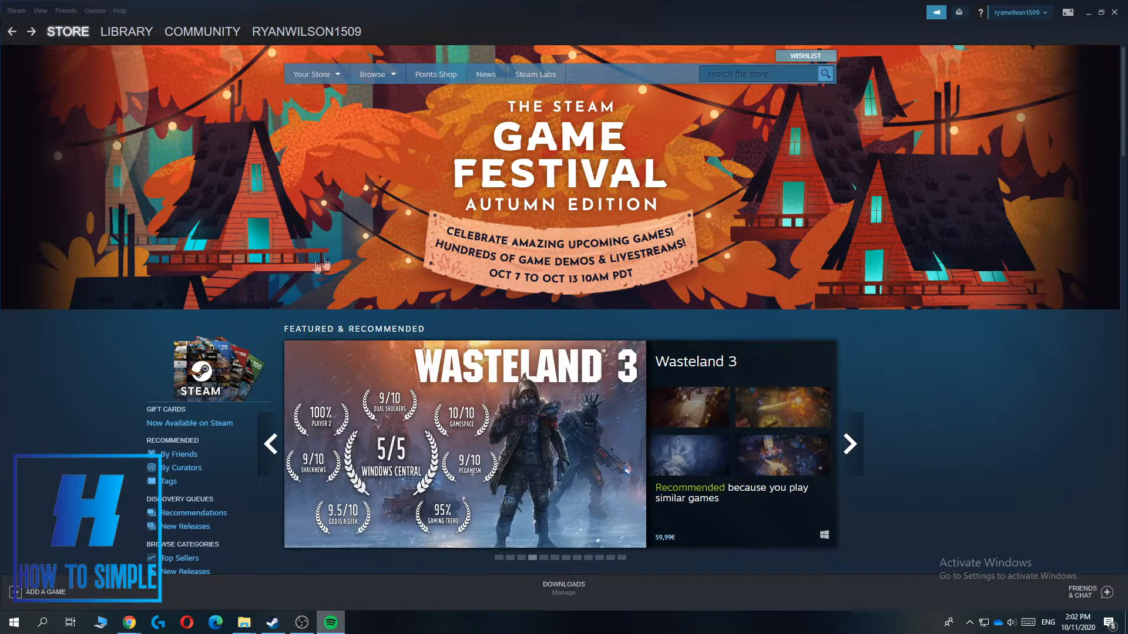
mouse_move(747, 210)
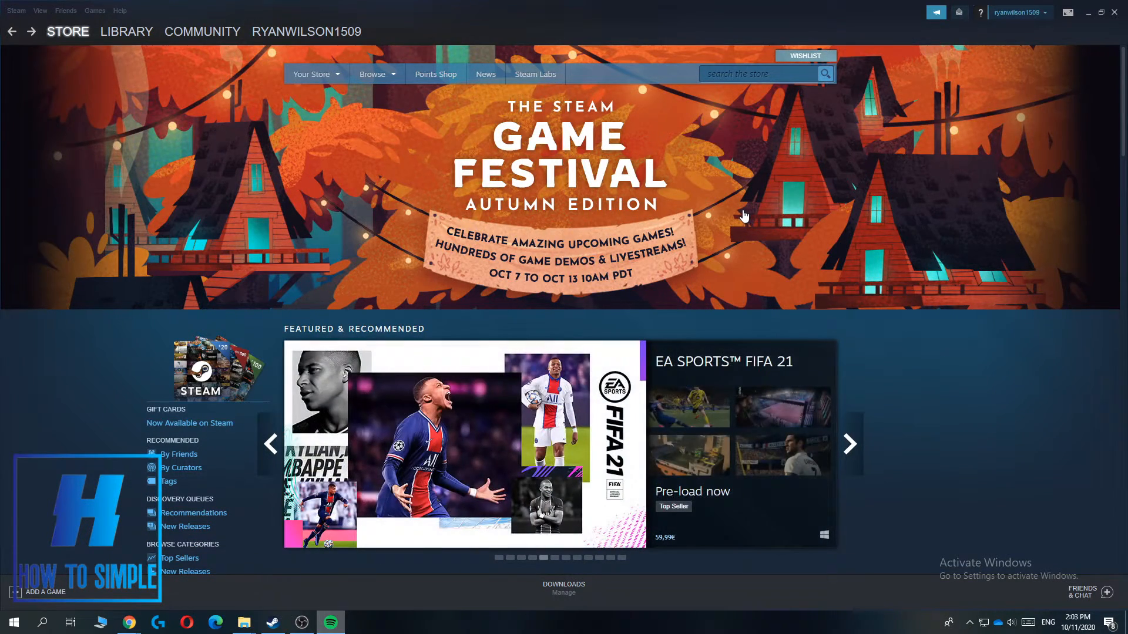
mouse_move(701, 223)
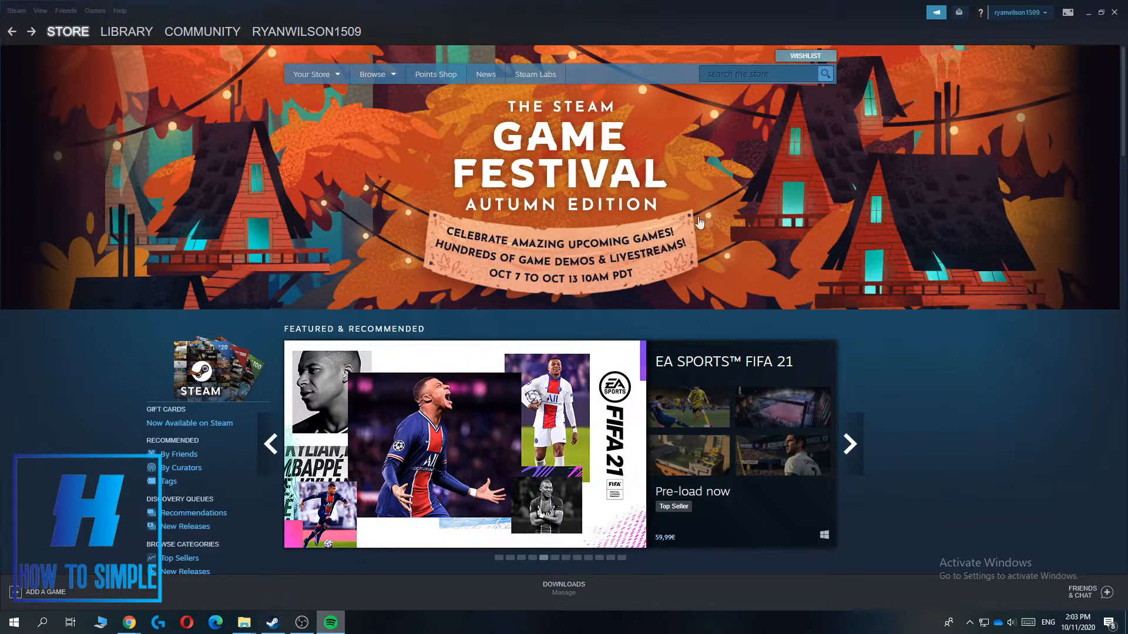
mouse_move(622, 249)
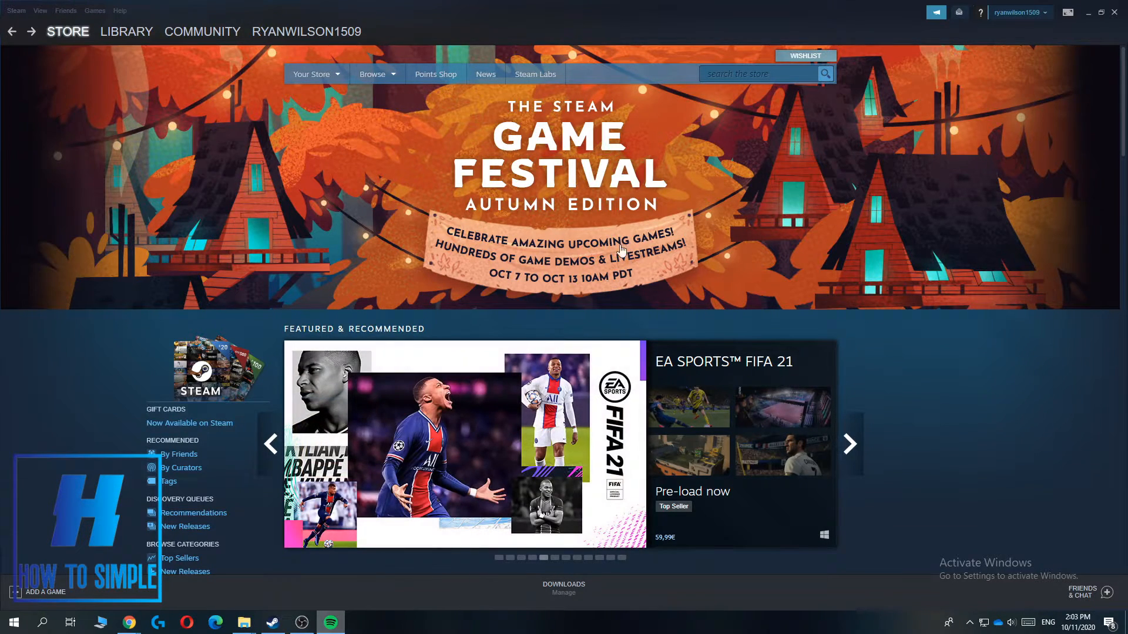
mouse_move(22, 11)
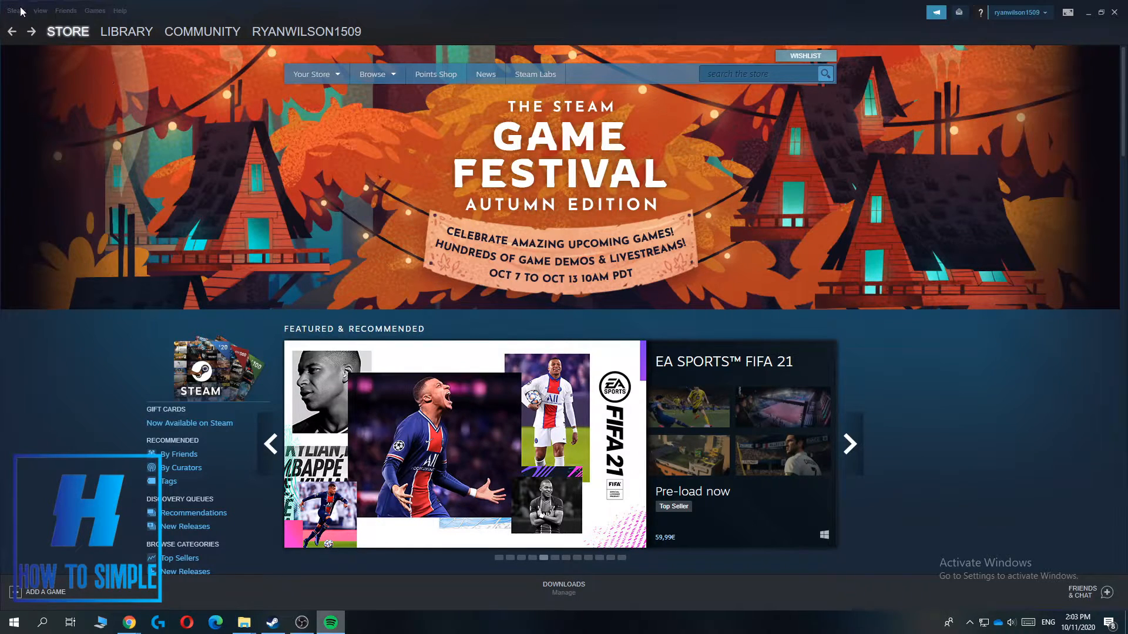
- Delete all browser cookies in Steam's Web Browser settings and request clearing the browser cache
click(15, 11)
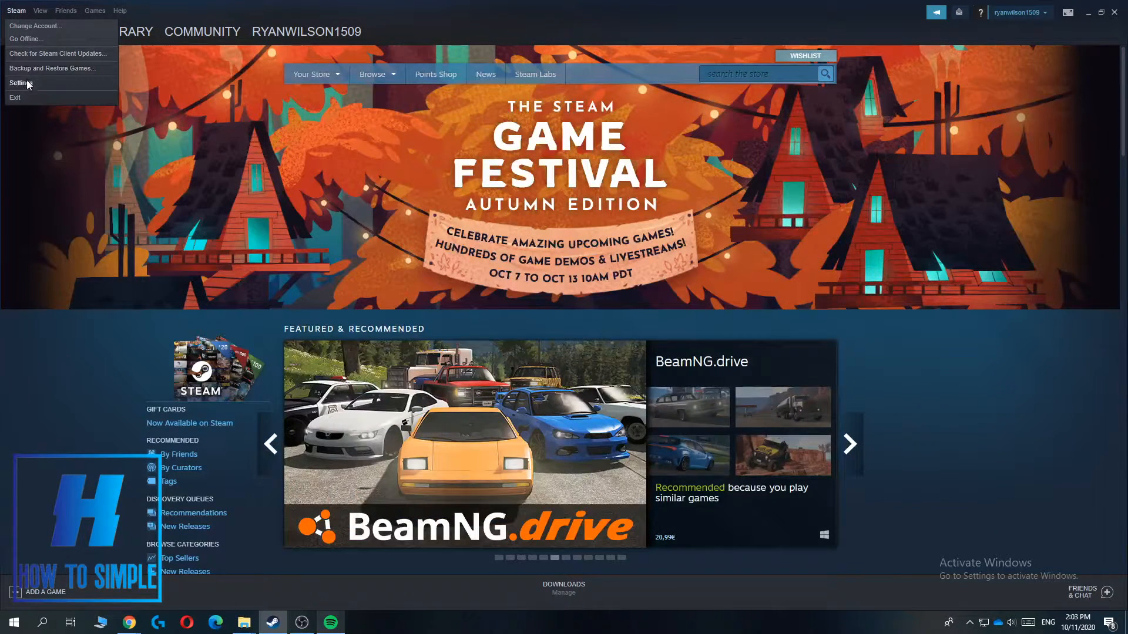
click(20, 82)
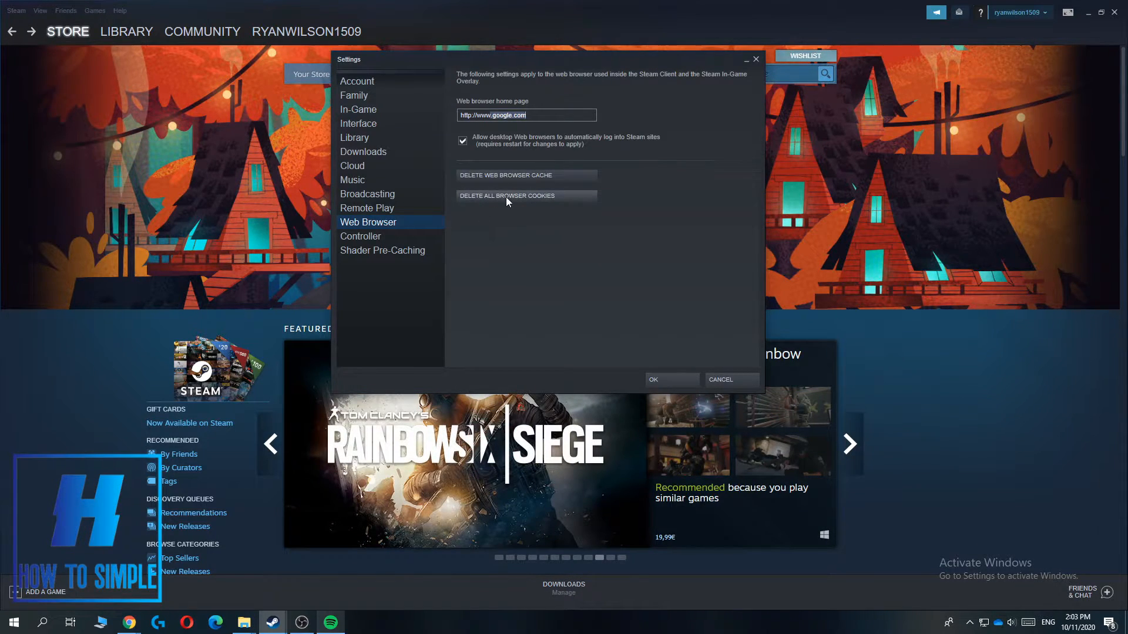
click(505, 196)
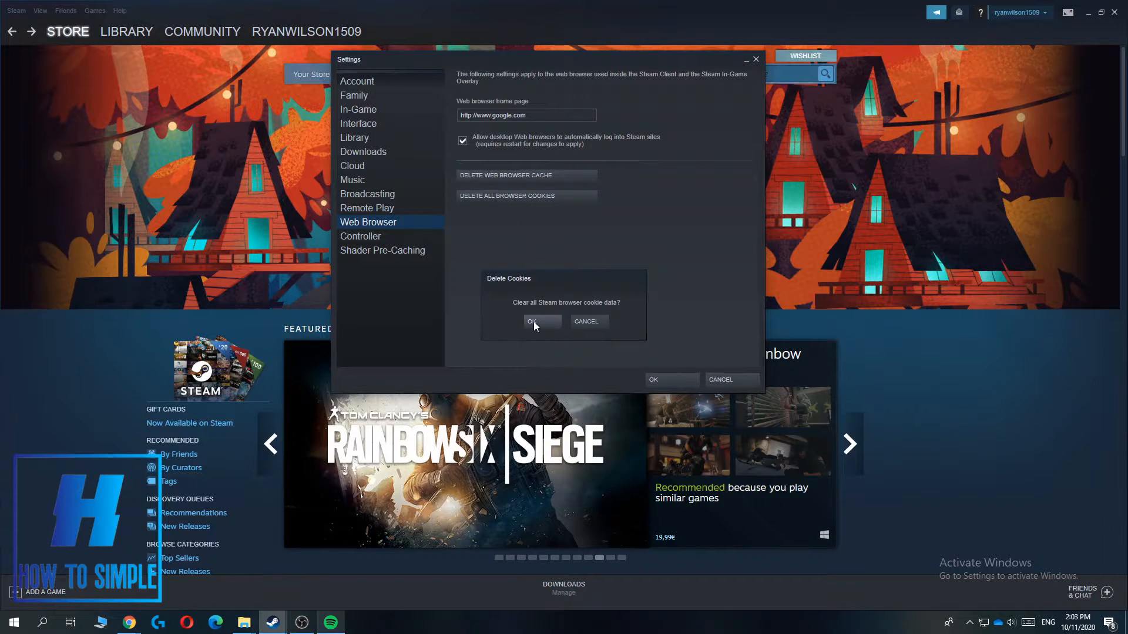
click(531, 320)
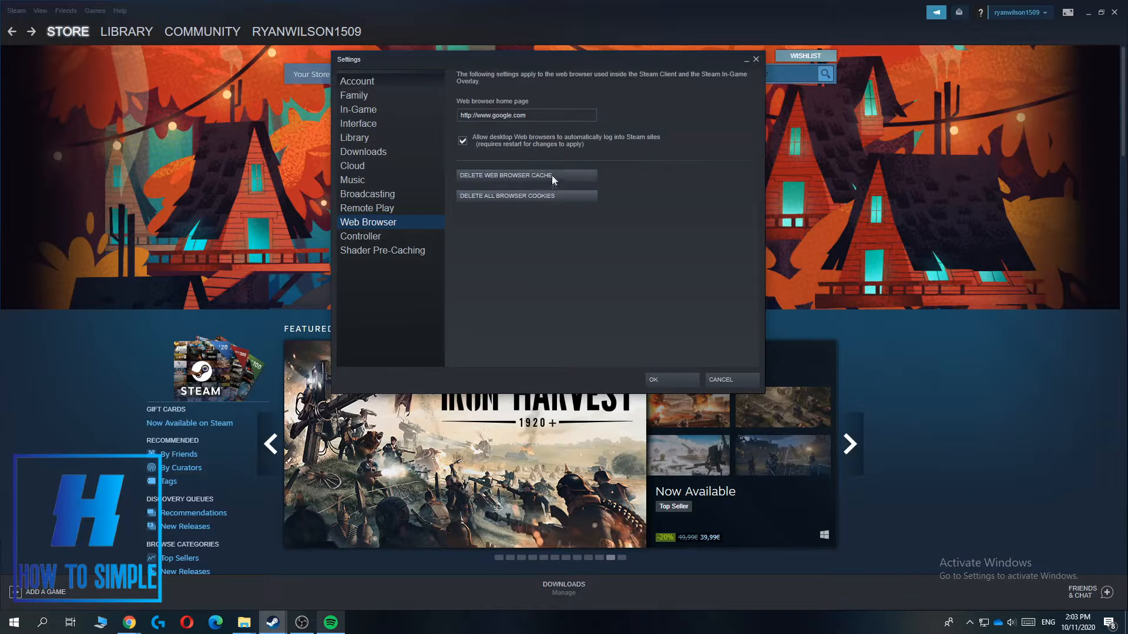
click(506, 175)
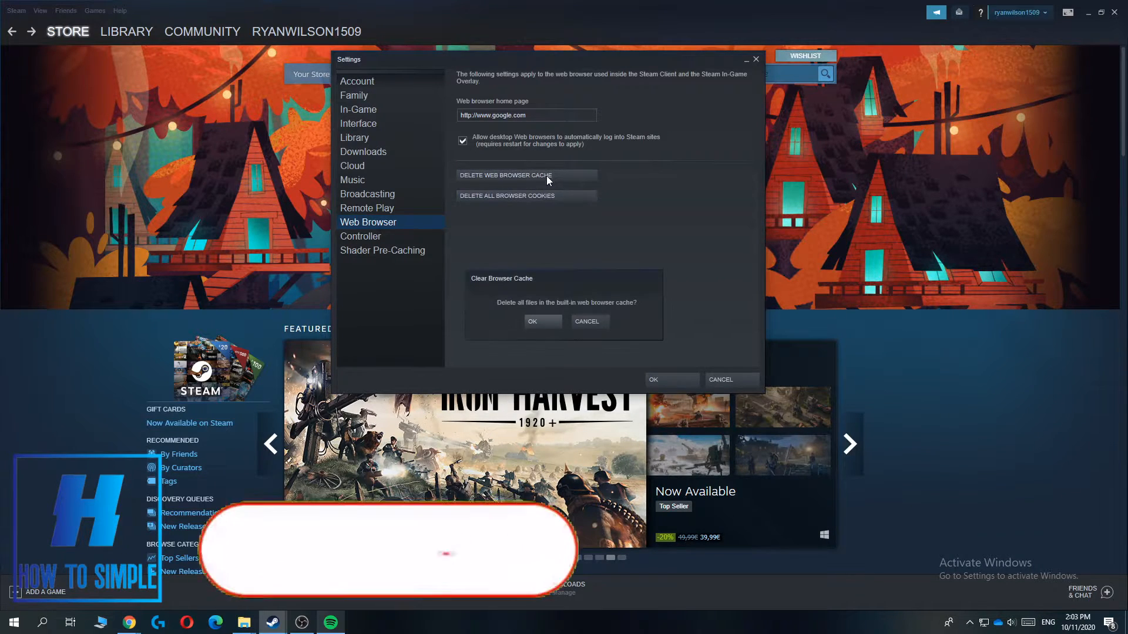